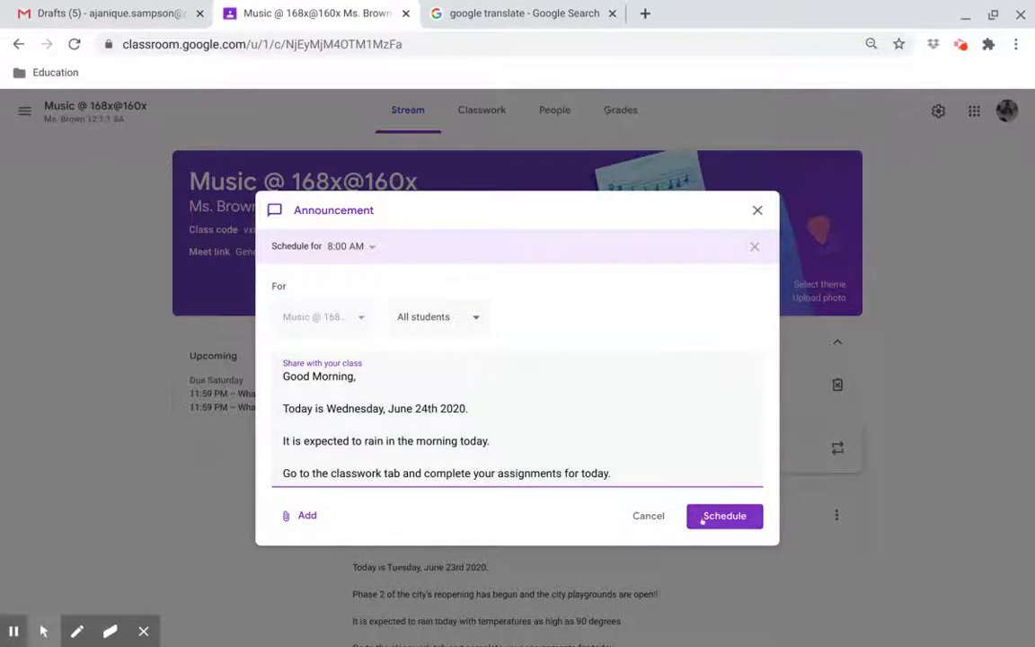
- Schedule the Good Morning announcement for Wednesday, June 24th at 8:00 AM
{"action": "left_click", "coordinate": [724, 515]}
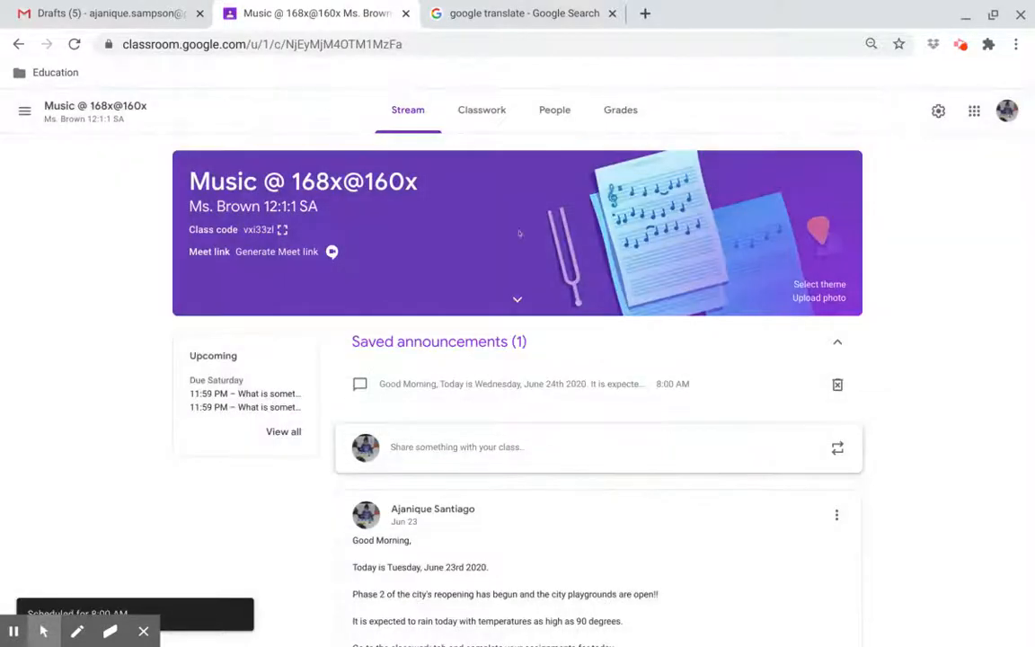
- Review the June 24th Classwork topic, expanding Lesson Resources and then Get Ready To Learn
{"action": "left_click", "coordinate": [481, 110]}
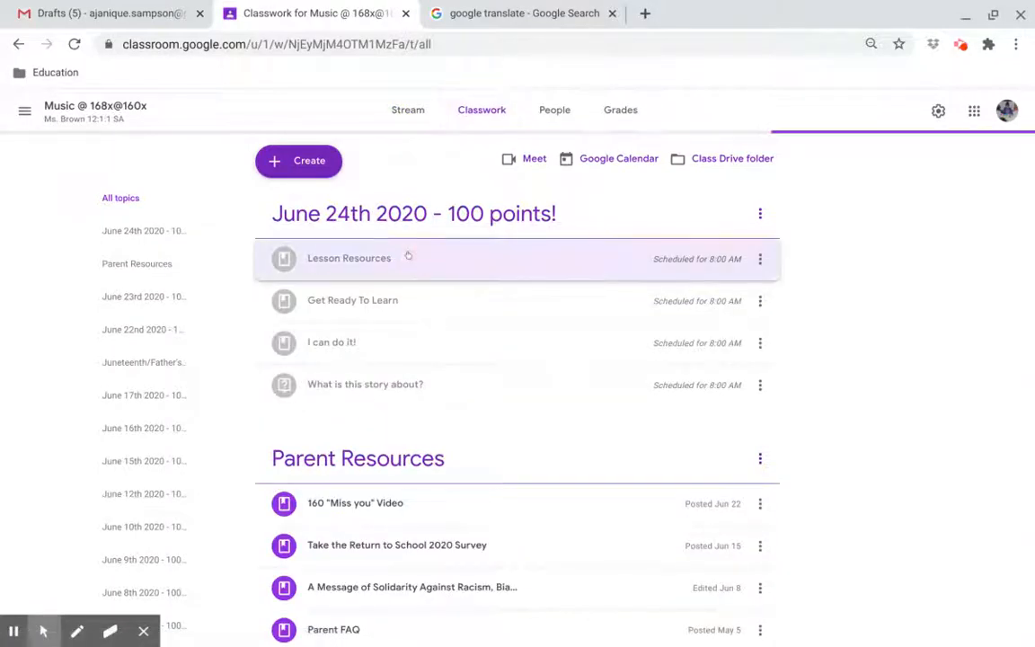
{"action": "left_click", "coordinate": [348, 257]}
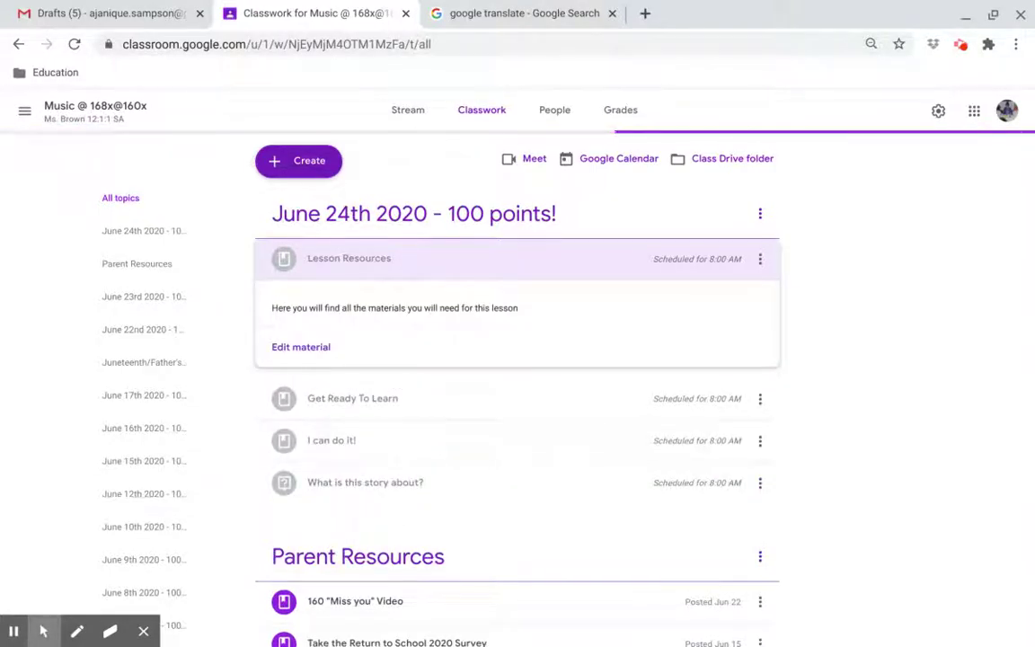
{"action": "left_click", "coordinate": [349, 258]}
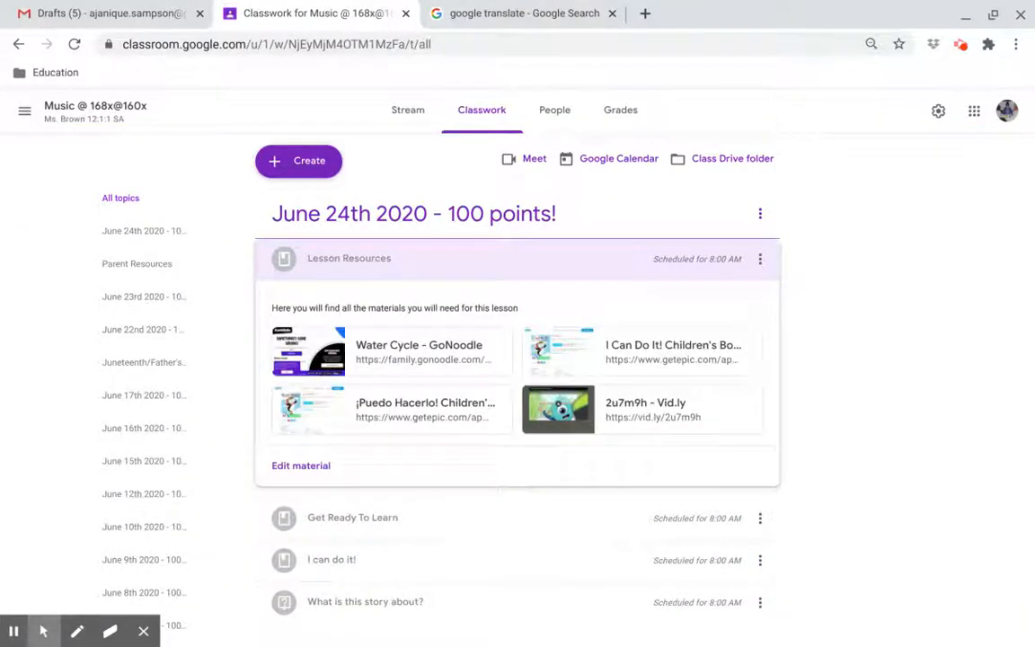
{"action": "left_click", "coordinate": [352, 516]}
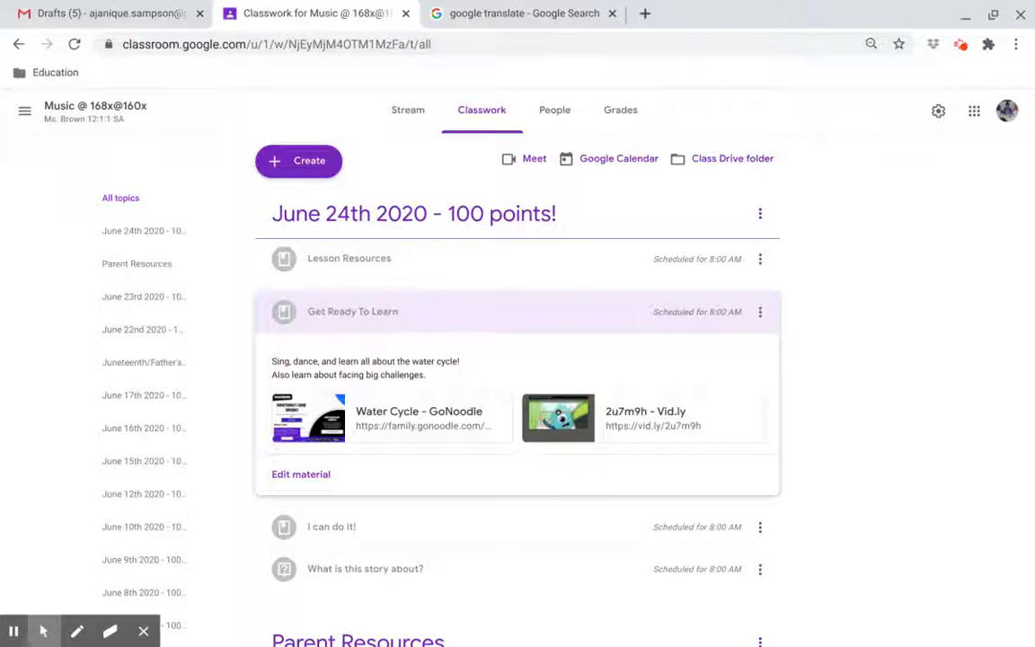
{"action": "mouse_move", "coordinate": [418, 411]}
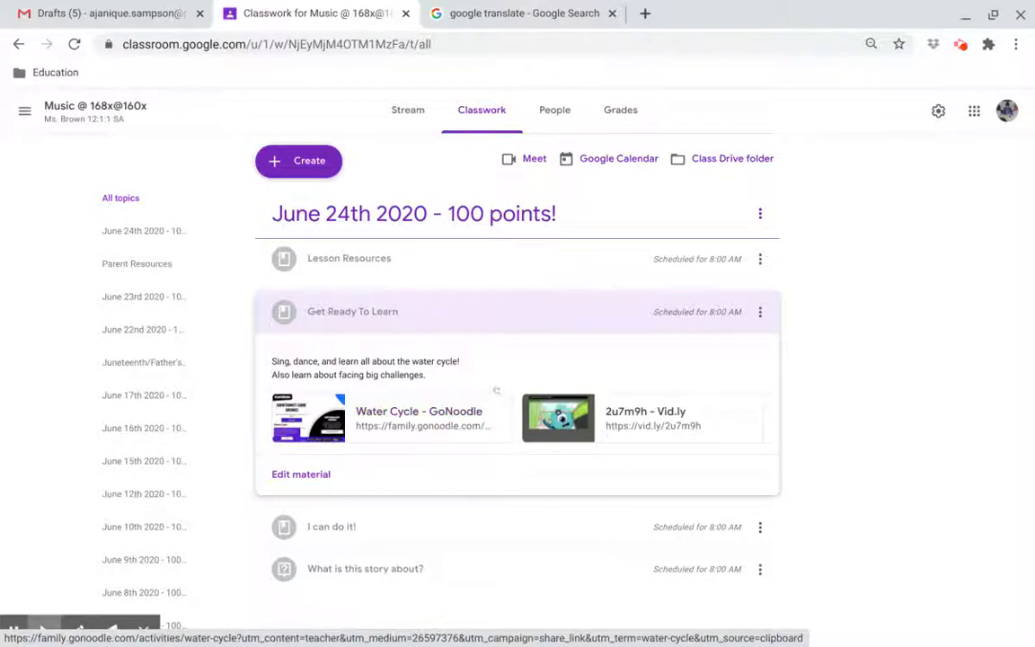
{"action": "mouse_move", "coordinate": [645, 418]}
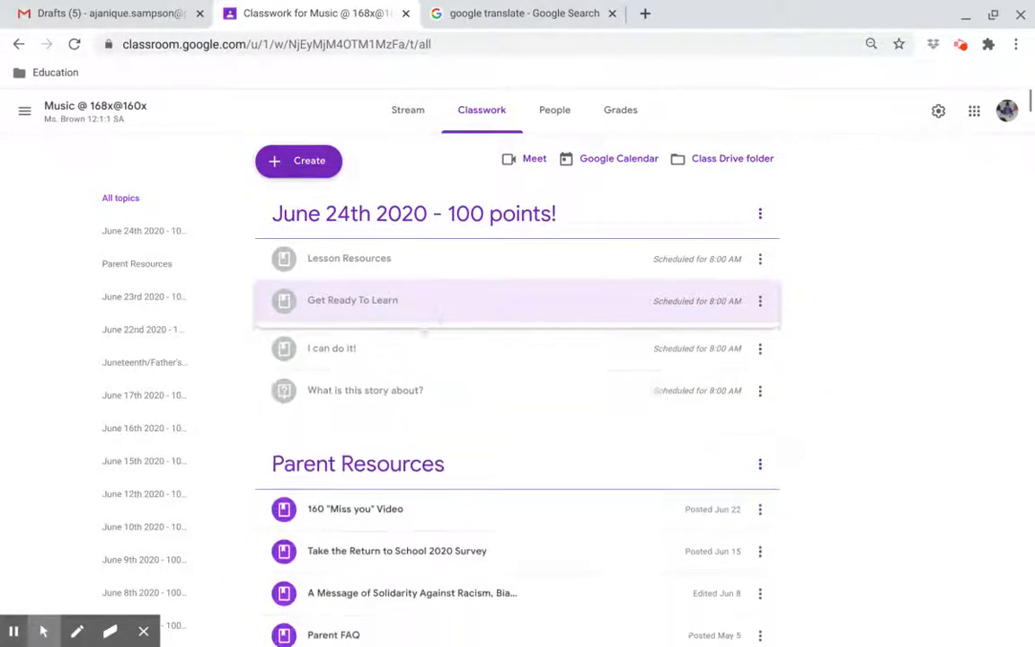
- Expand the 'I can do it!' material to show its book instructions and two linked resources
{"action": "left_click", "coordinate": [332, 347]}
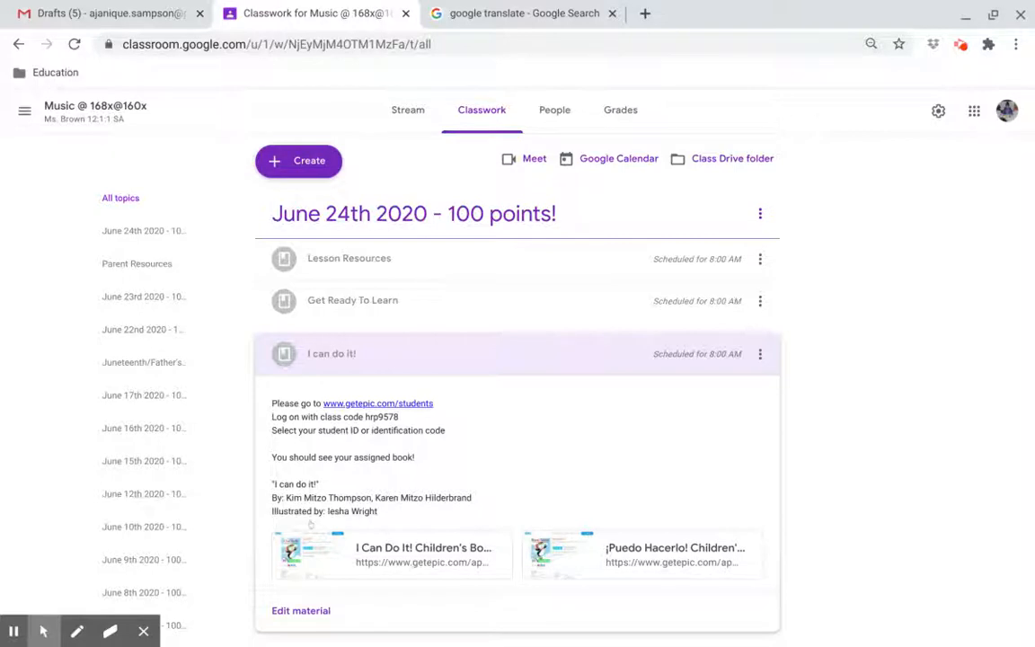
{"action": "mouse_move", "coordinate": [423, 547]}
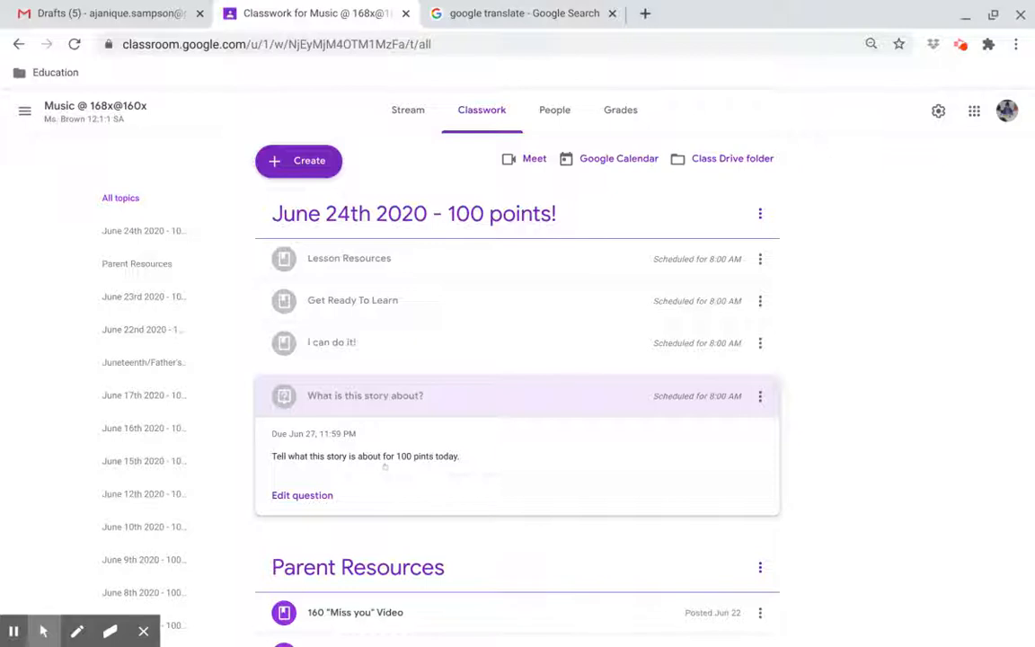
{"action": "mouse_move", "coordinate": [385, 466]}
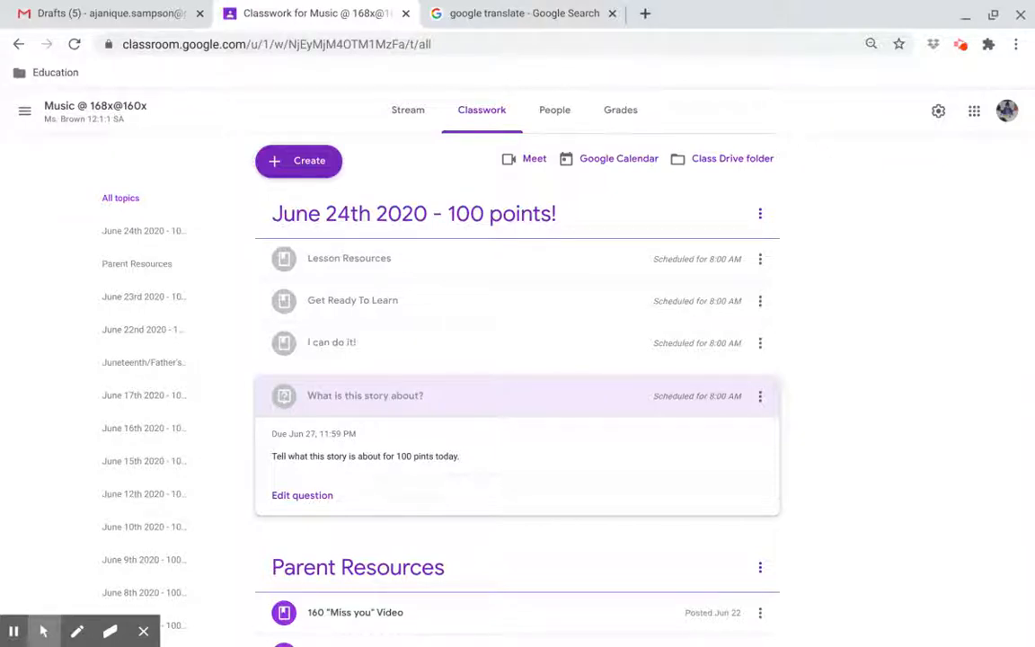